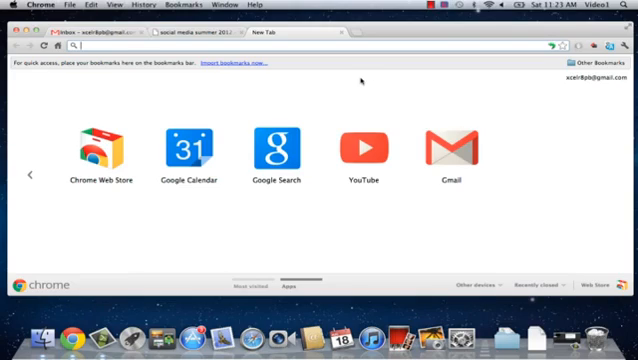
mouse_move(442, 148)
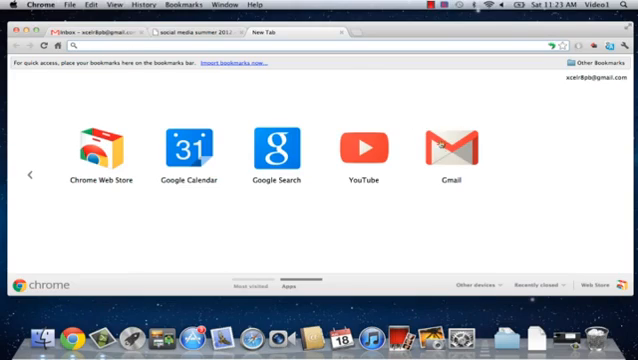
Launch Gmail (mail.google.com) from its icon on the New Tab Apps page.
click(446, 146)
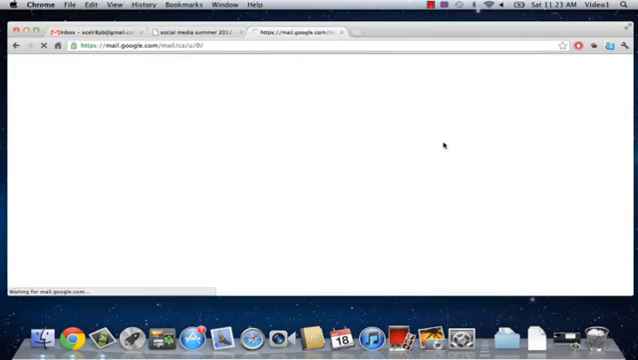